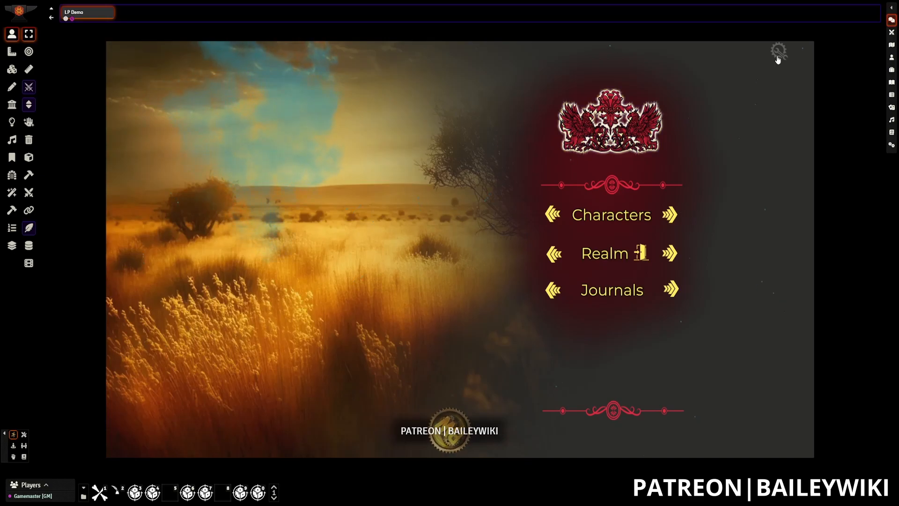
- Bring up the landing page's Page Customization dialog and choose Entire Theme
click(778, 51)
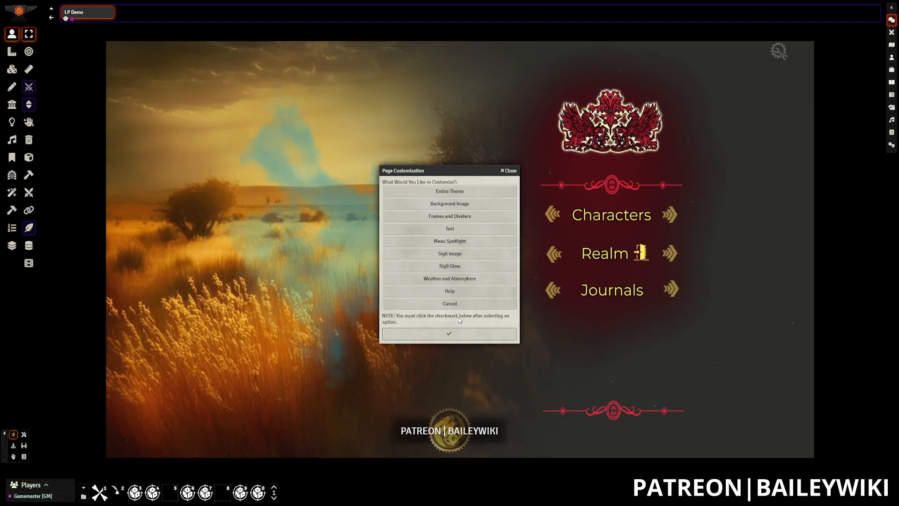
mouse_move(267, 139)
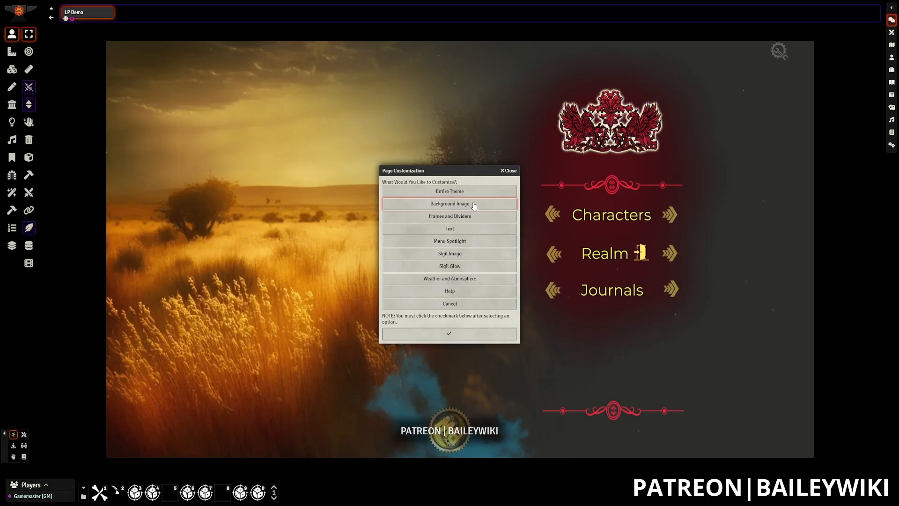
click(509, 171)
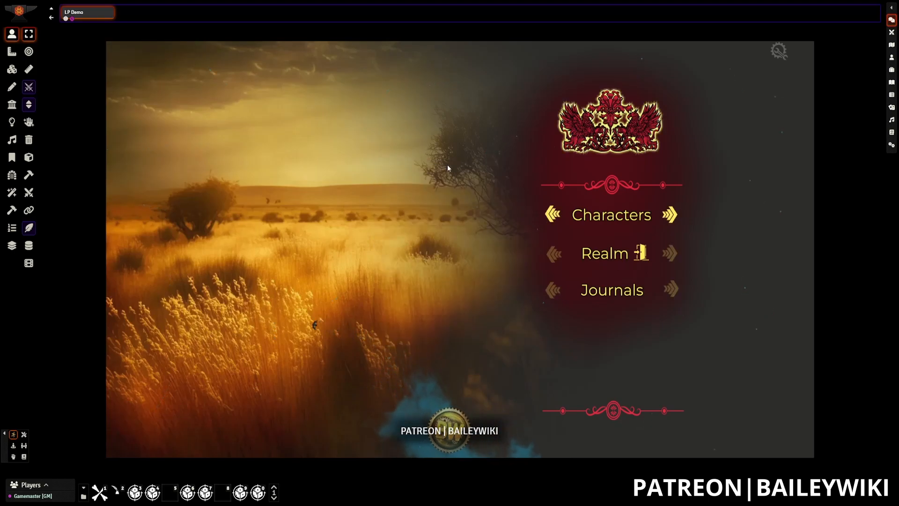
click(778, 50)
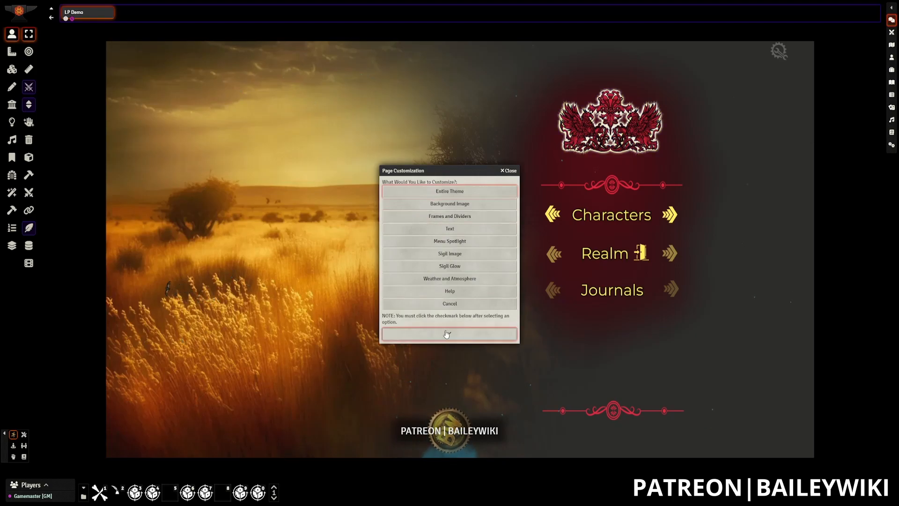
- Confirm Entire Theme to reveal the Theme Selector of UI themes
click(449, 191)
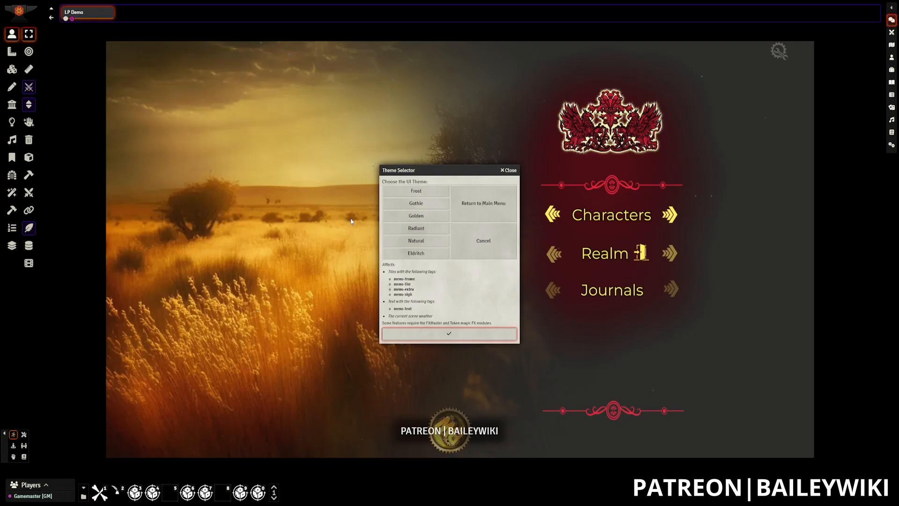
mouse_move(495, 293)
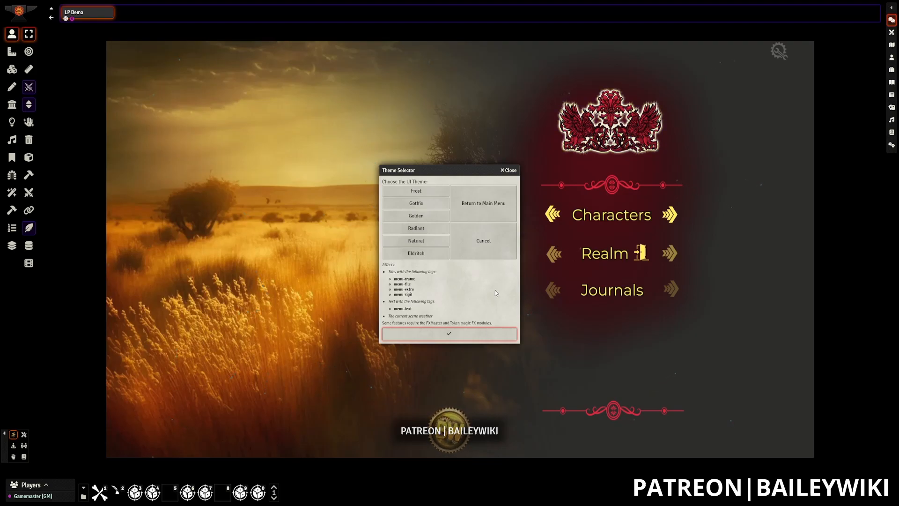
mouse_move(449, 281)
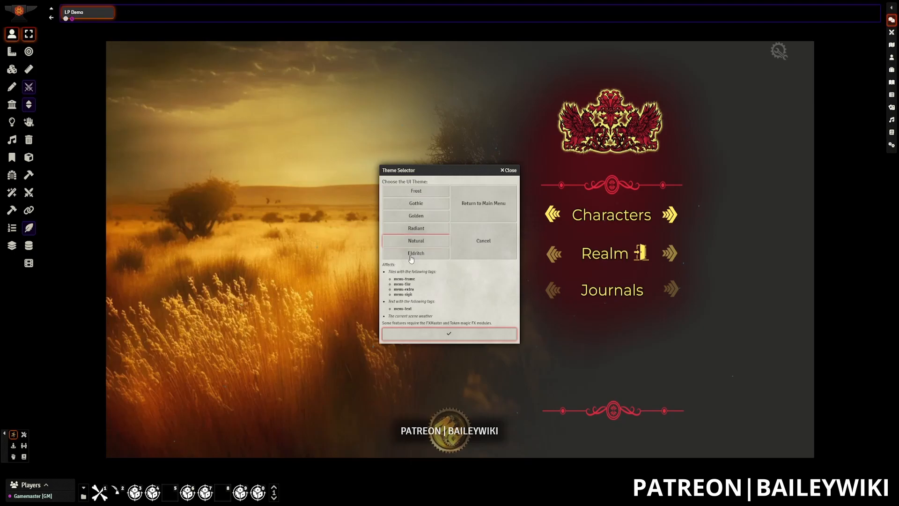
mouse_move(483, 204)
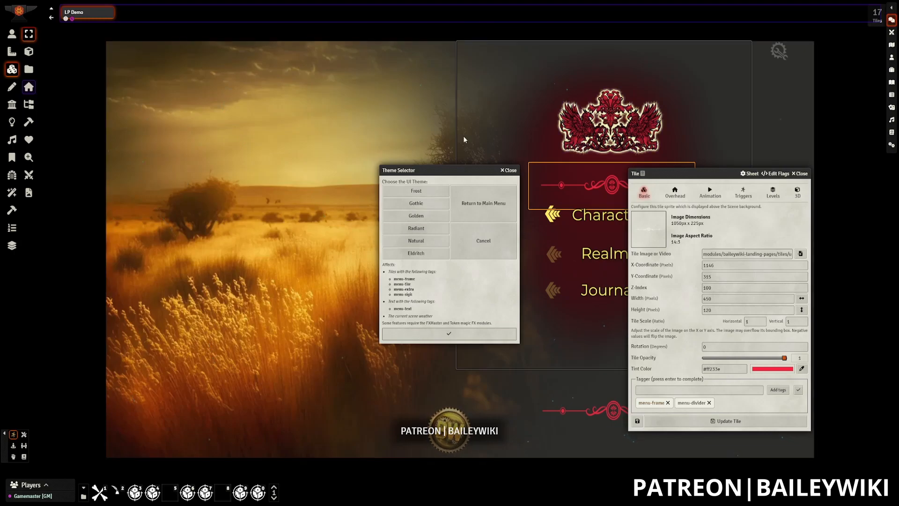
mouse_move(762, 69)
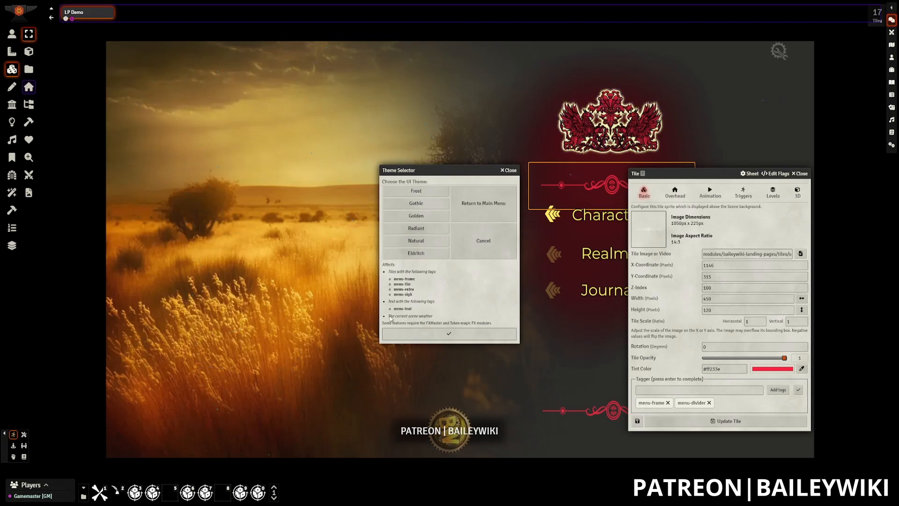
- Check the menu frame tile's tags, close its settings and pick the Golden theme
click(699, 389)
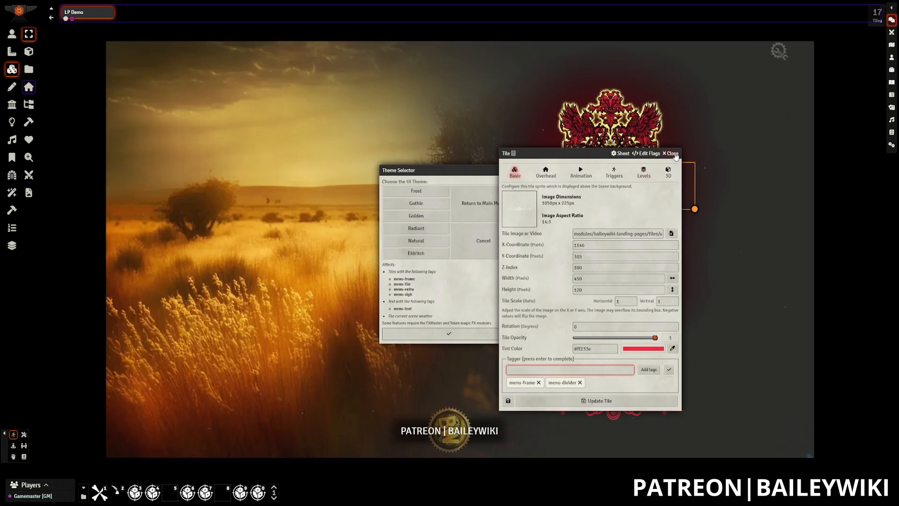
click(669, 153)
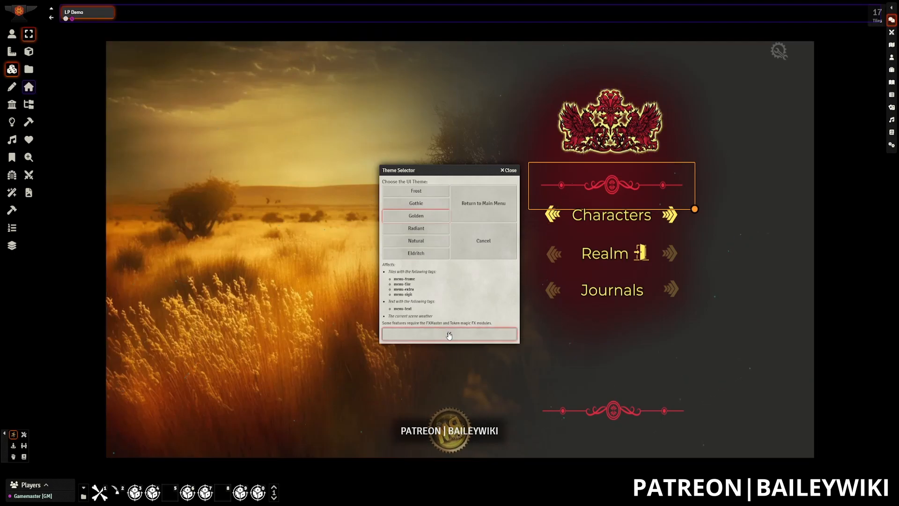
- Apply the Golden theme so the crest, frames, dividers and menu text turn gold
click(448, 333)
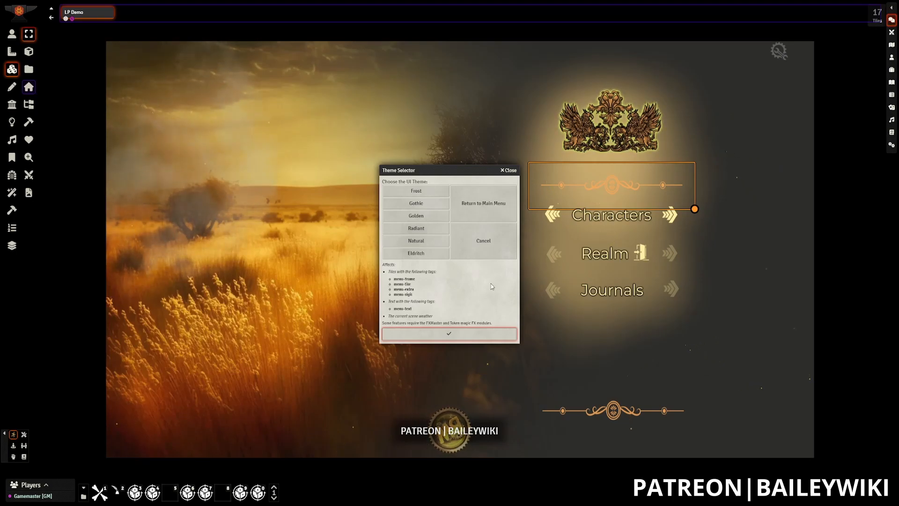
mouse_move(479, 266)
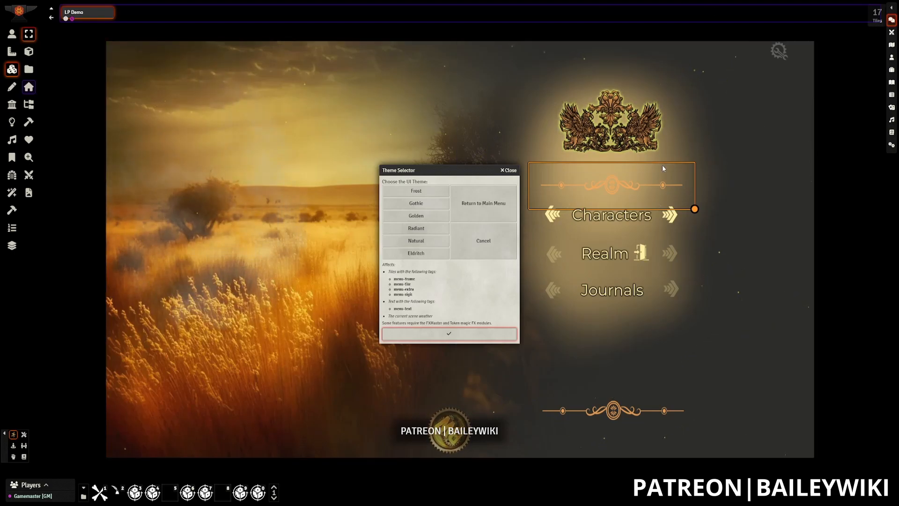
mouse_move(483, 202)
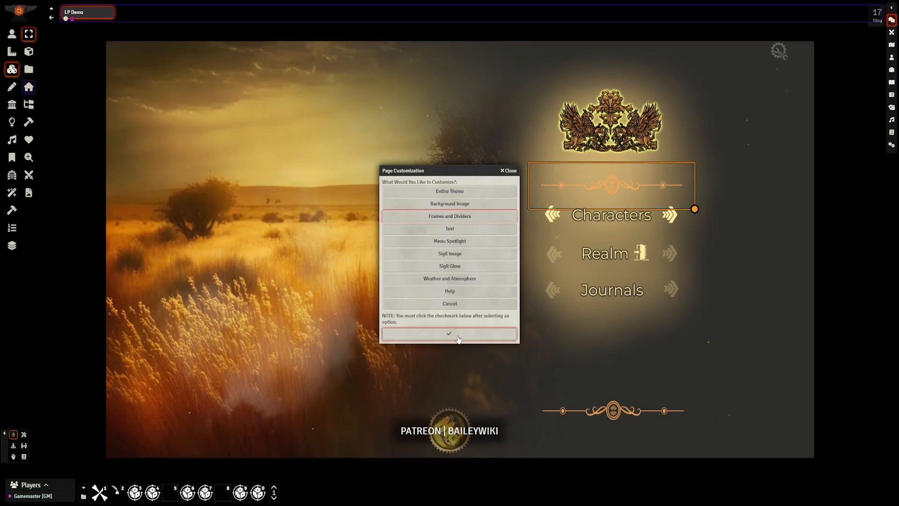
- Cycle the sigil and frame colours through Golden and Radiant, ending on purple Eldritch
click(449, 215)
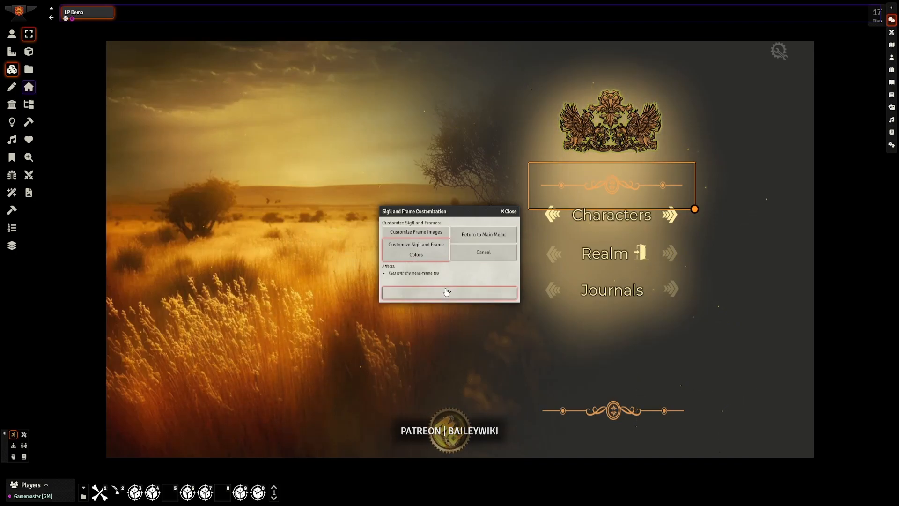
click(415, 249)
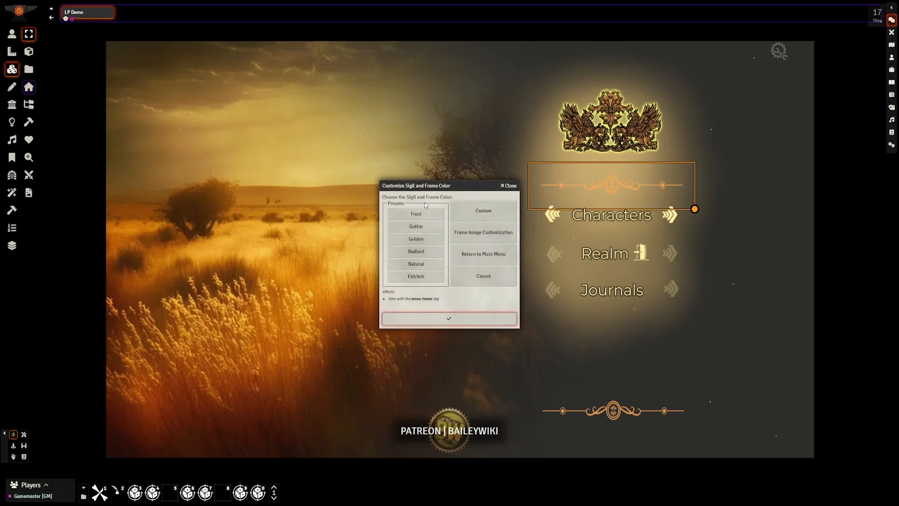
click(414, 239)
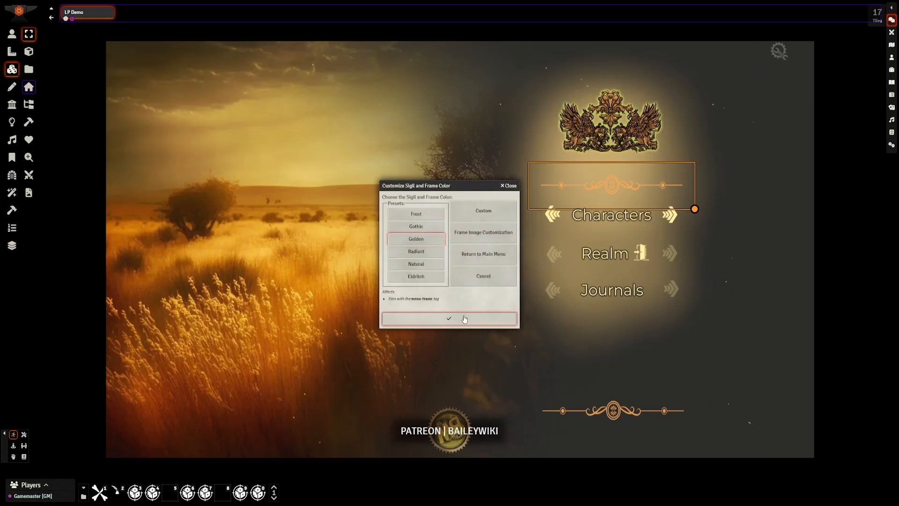
click(449, 318)
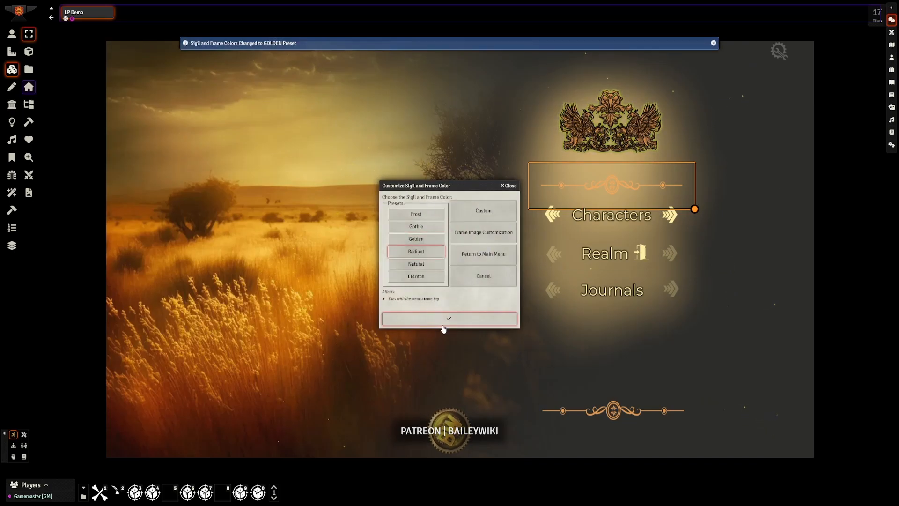
click(415, 251)
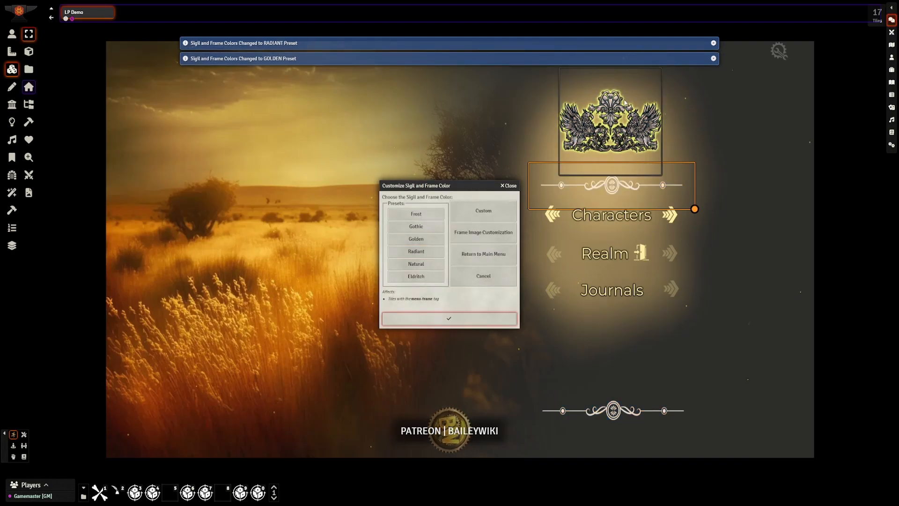
click(416, 275)
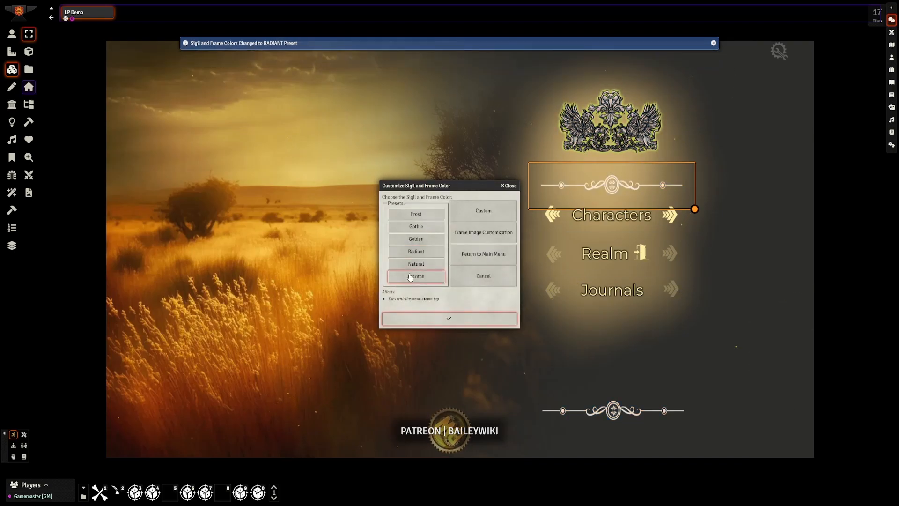
click(416, 275)
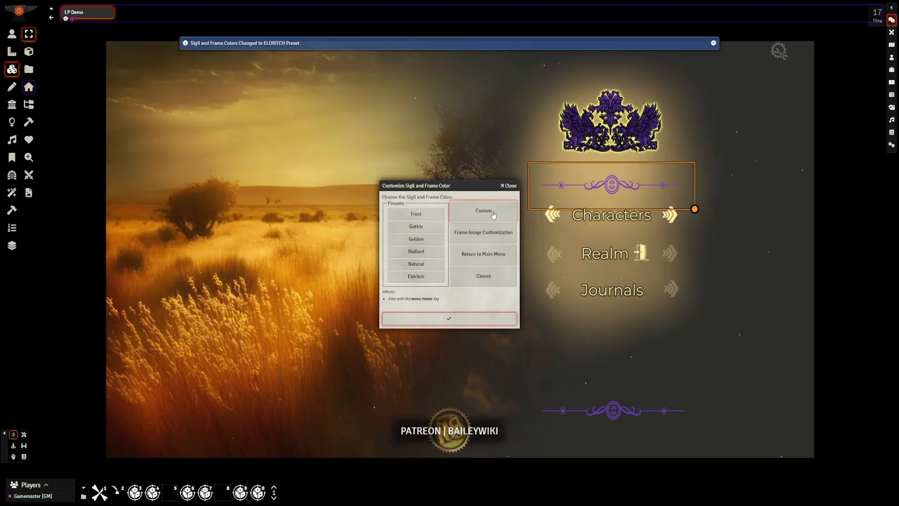
- Try a custom colour for the sigil and frames, then settle on the silver-white Radiant preset
click(483, 210)
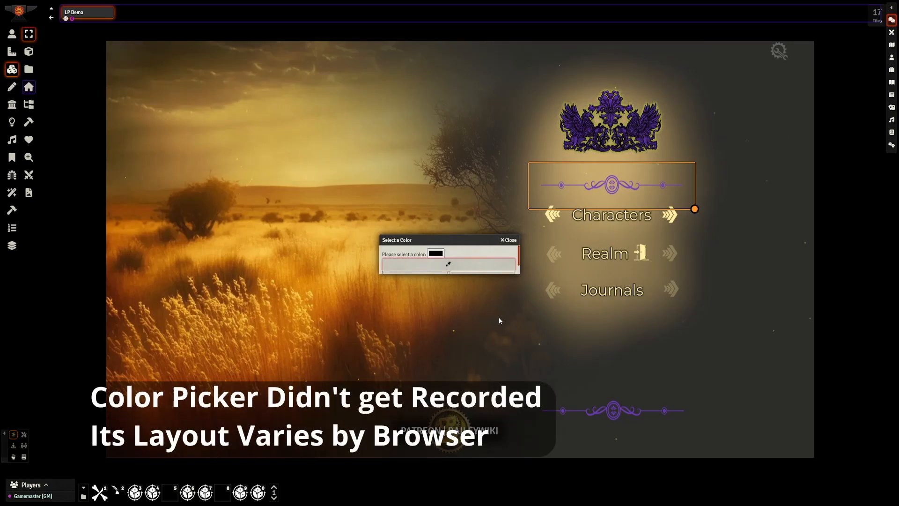
click(436, 253)
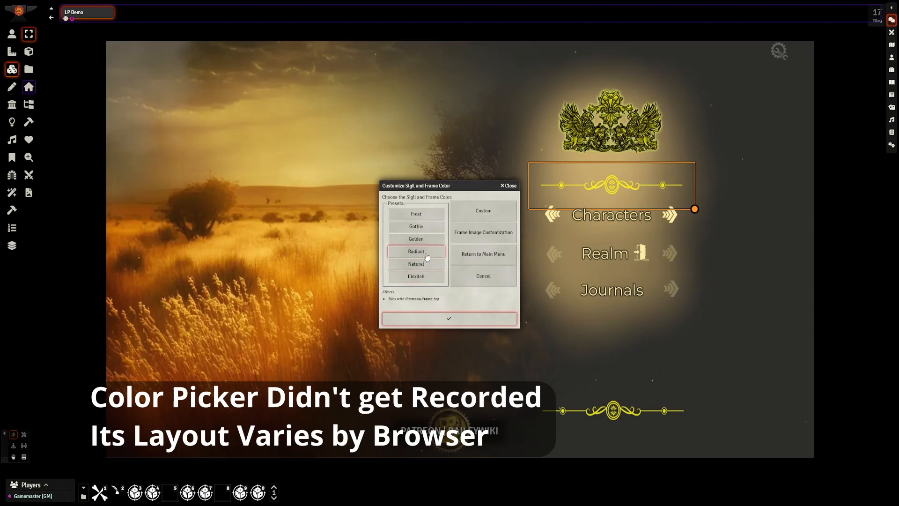
click(448, 318)
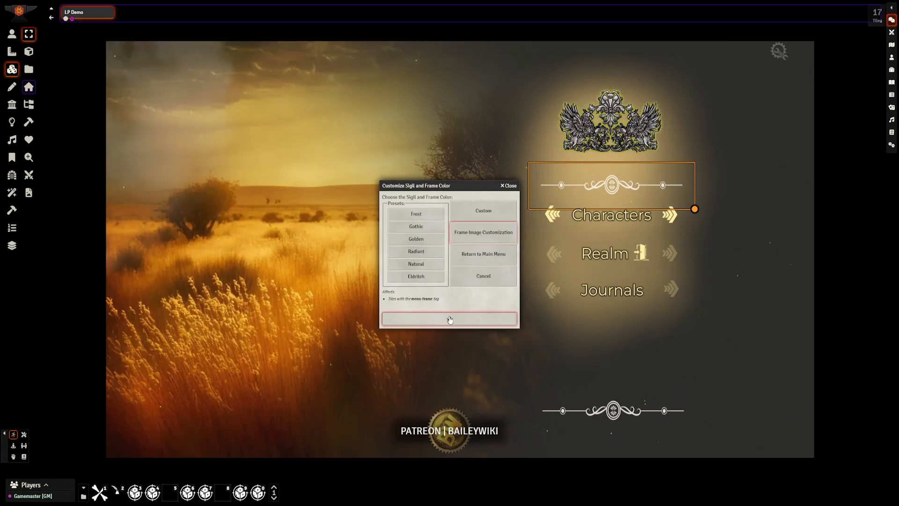
- Cycle the frame and divider images forward and back through designs, then return to the main menu
click(483, 232)
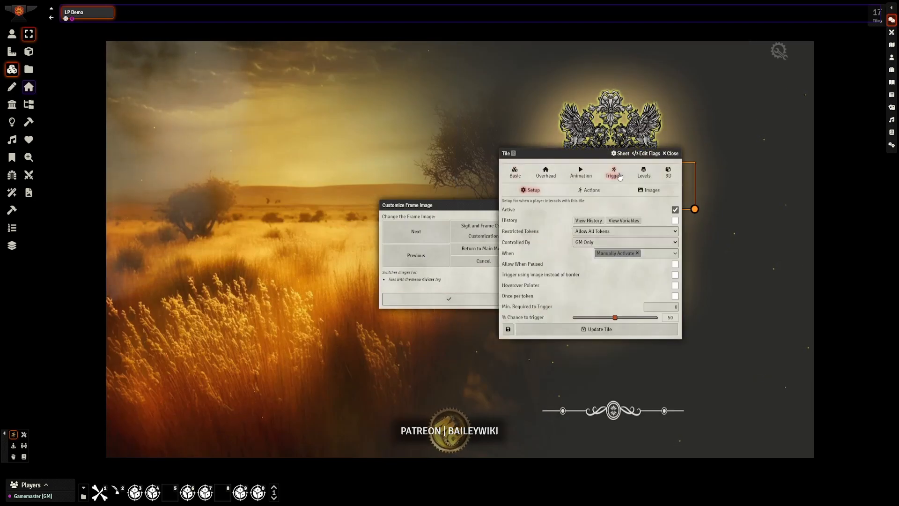
click(652, 190)
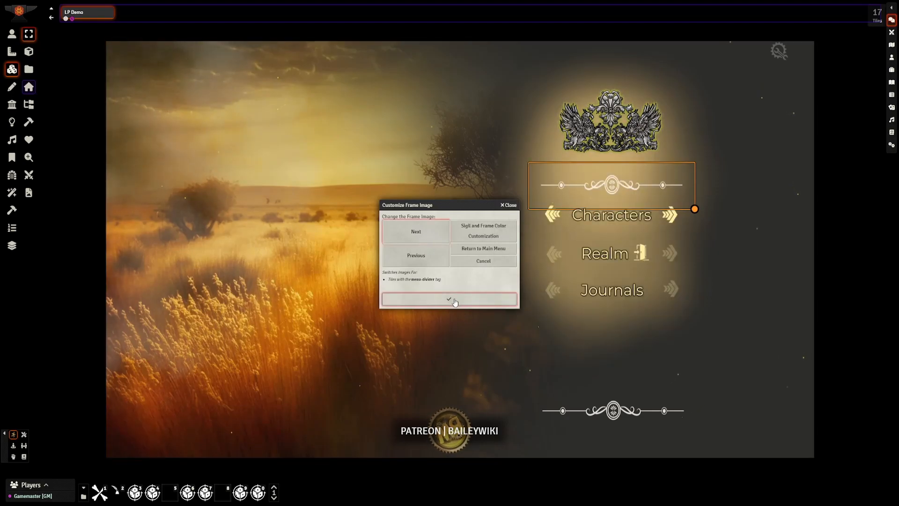
click(416, 231)
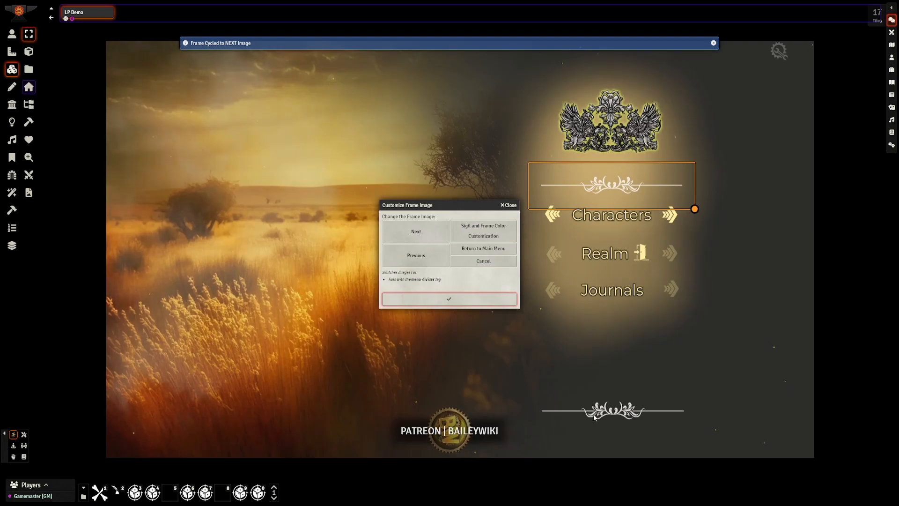
click(414, 231)
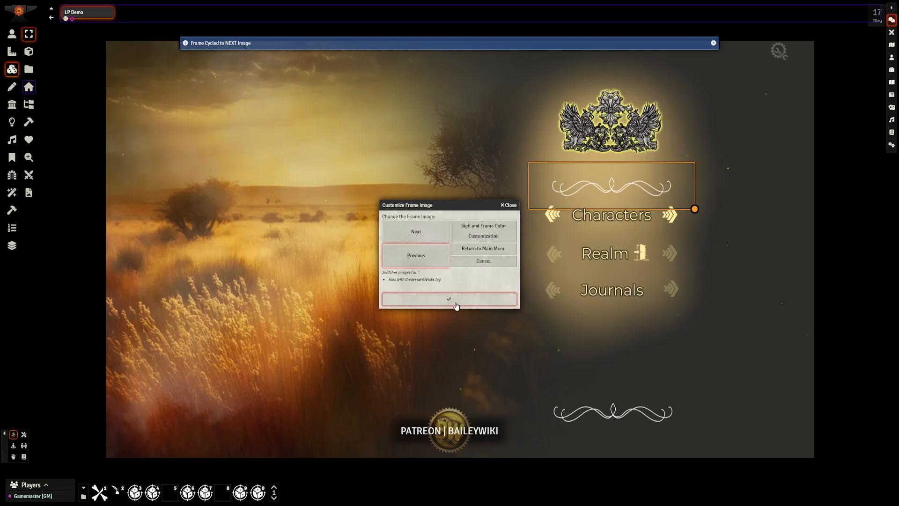
click(415, 254)
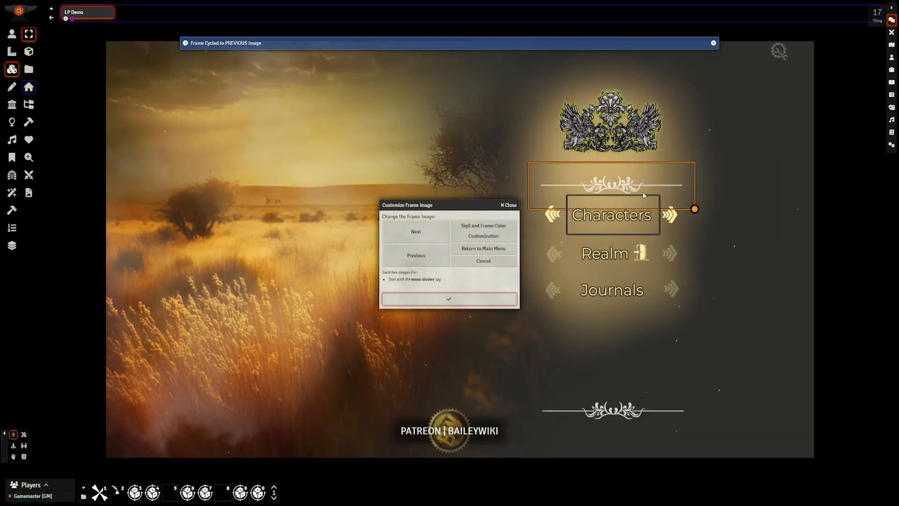
click(415, 255)
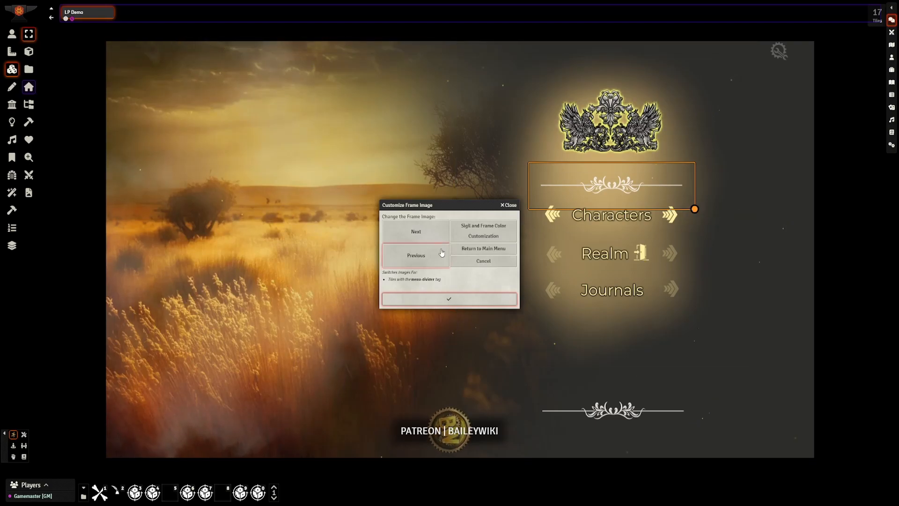
click(415, 255)
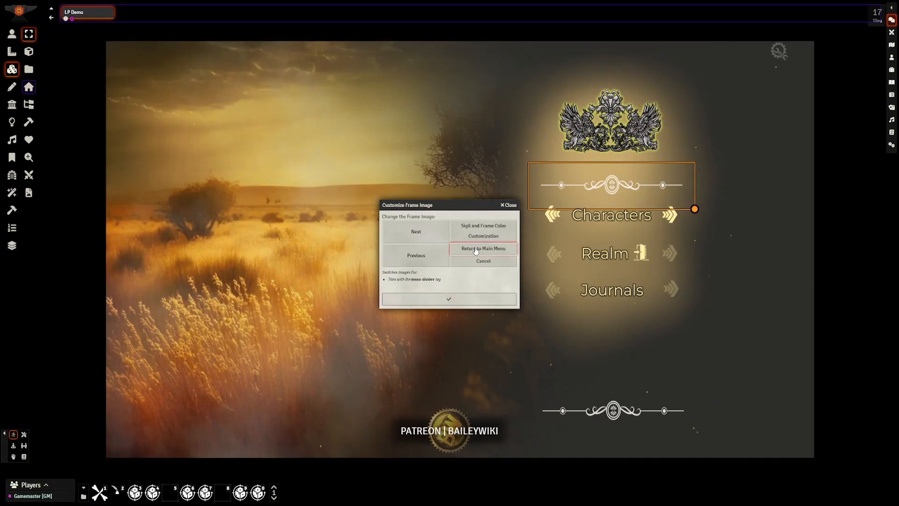
click(483, 248)
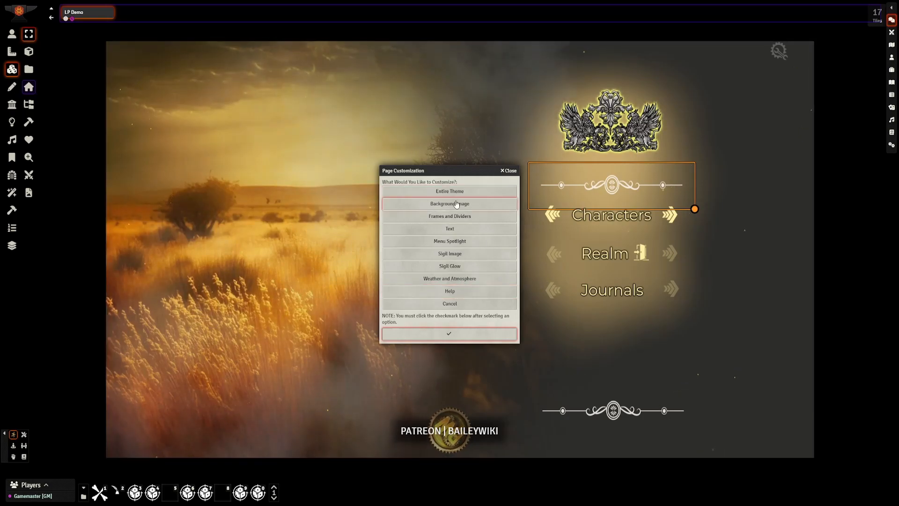
- Cycle next and random background images until the dark castle at night replaces the grassland
click(450, 203)
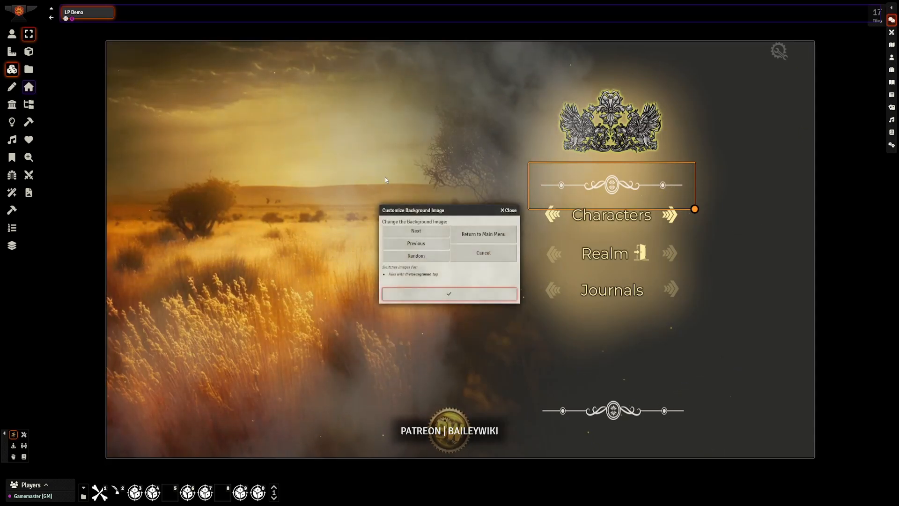
click(416, 230)
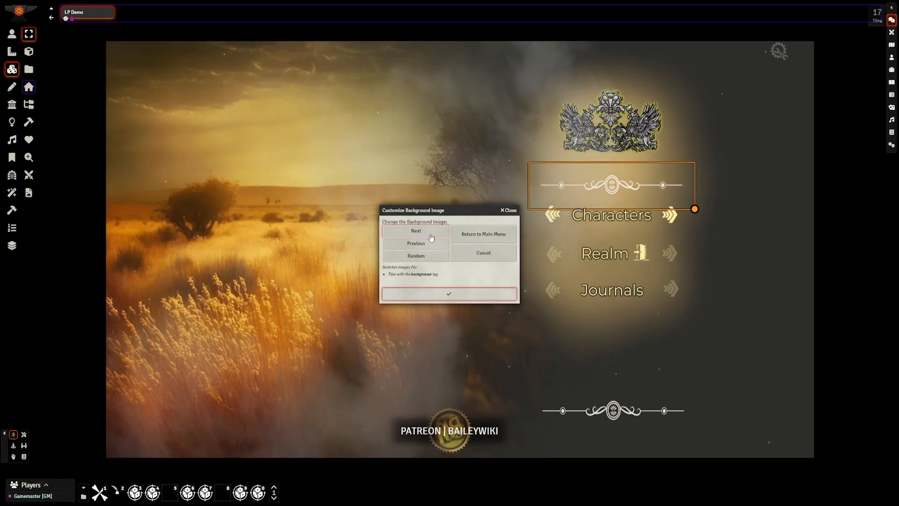
click(416, 231)
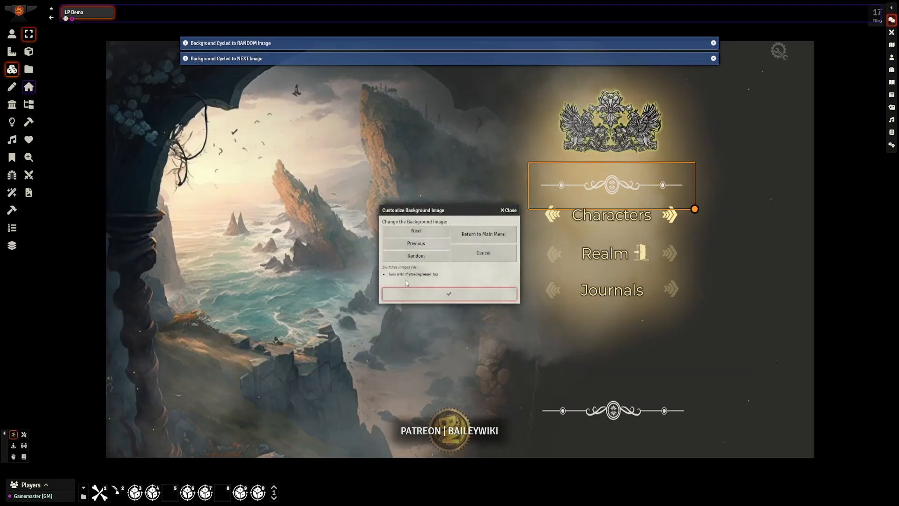
click(414, 256)
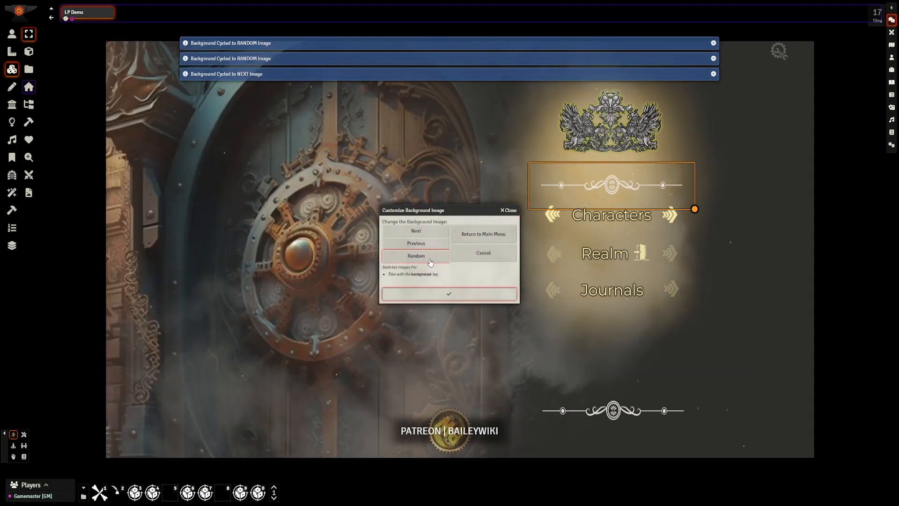
click(416, 256)
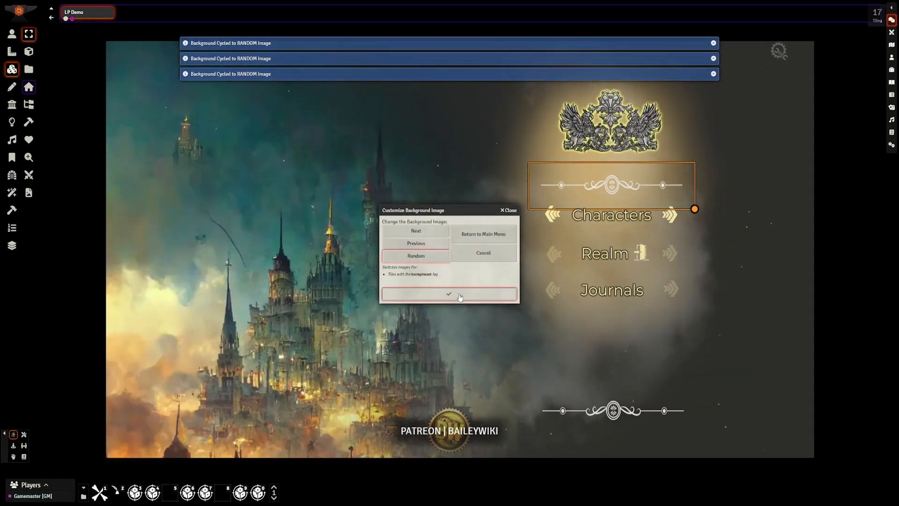
click(416, 255)
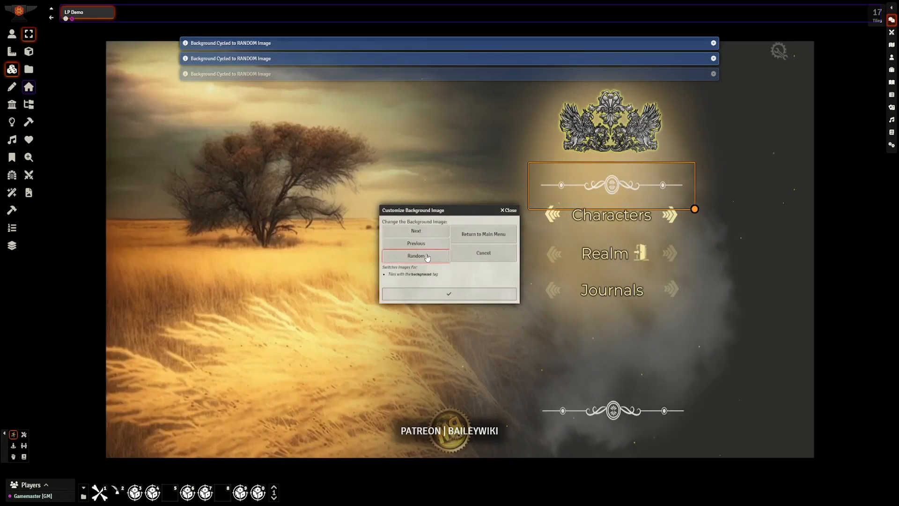
click(416, 255)
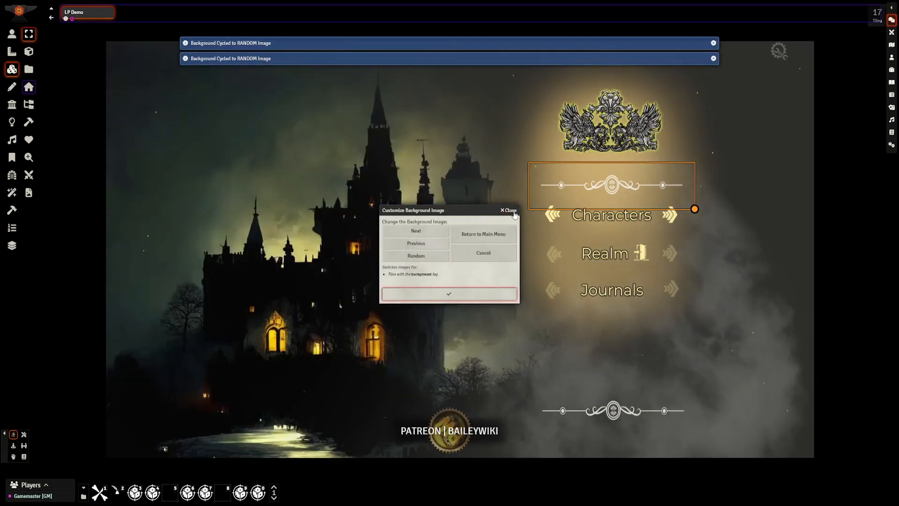
click(509, 209)
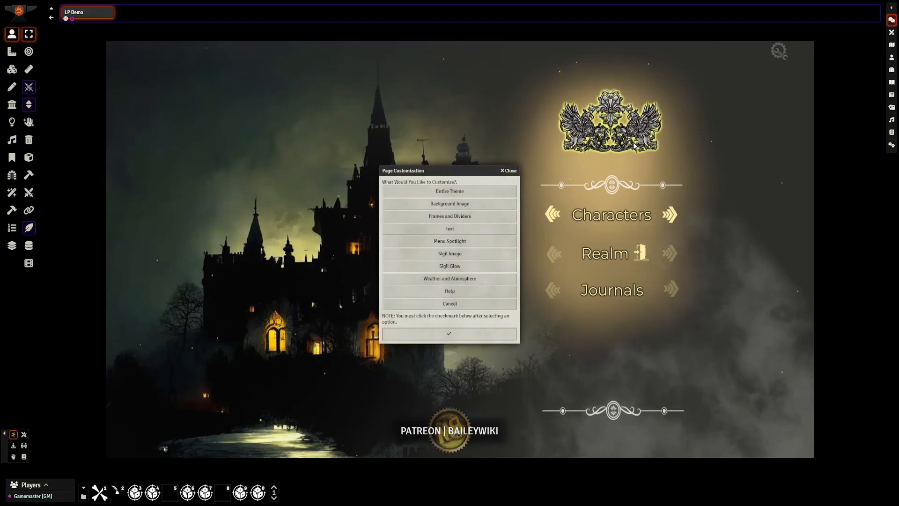
- Cycle random and next sigil images, land back on the winged crest, and return to the main menu
click(449, 254)
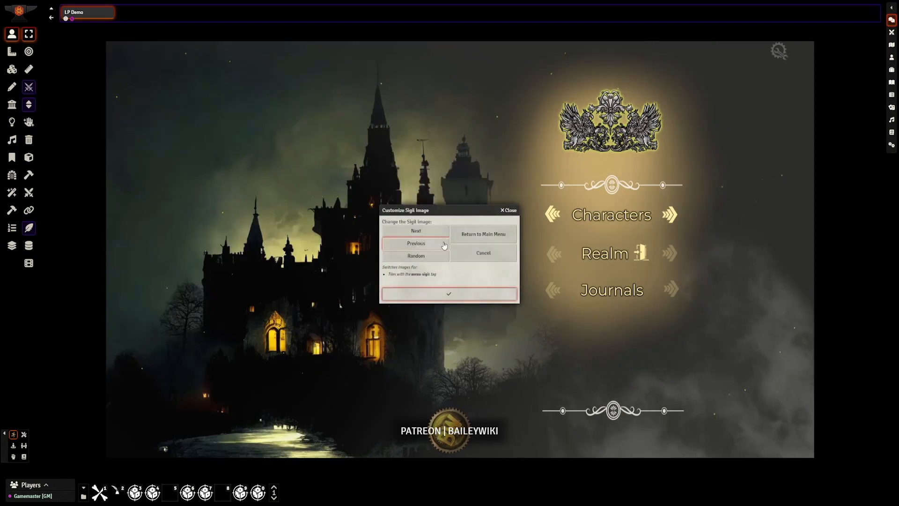
click(415, 256)
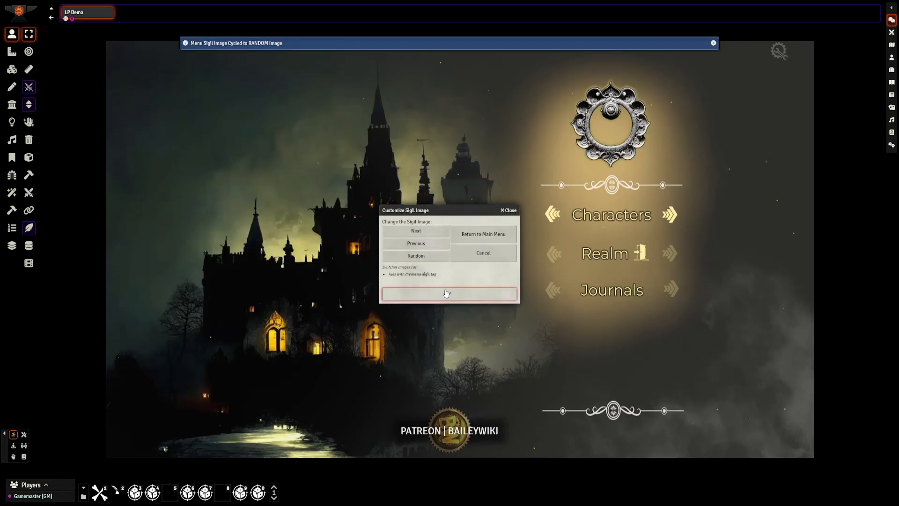
click(416, 255)
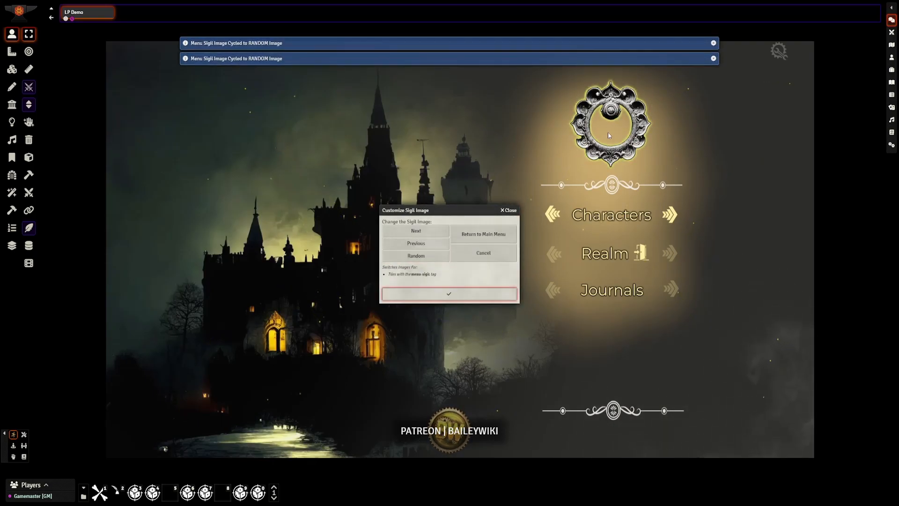
click(416, 231)
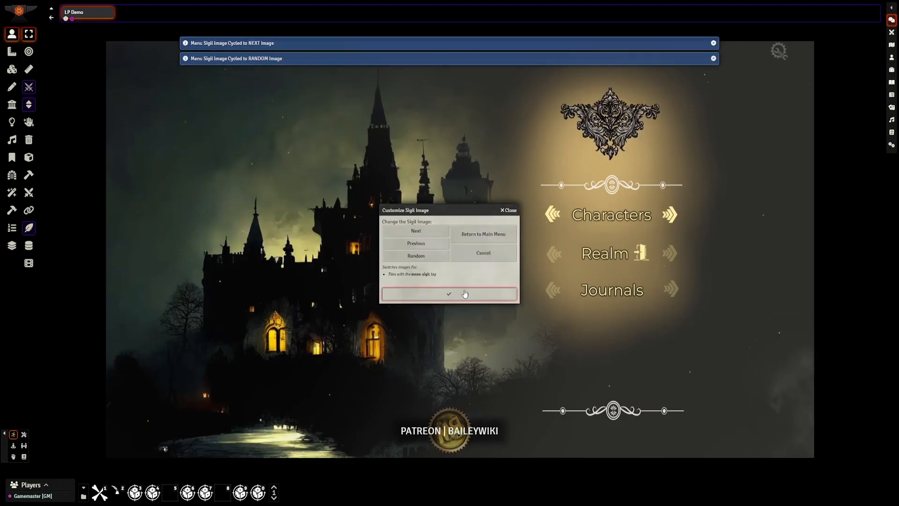
click(414, 230)
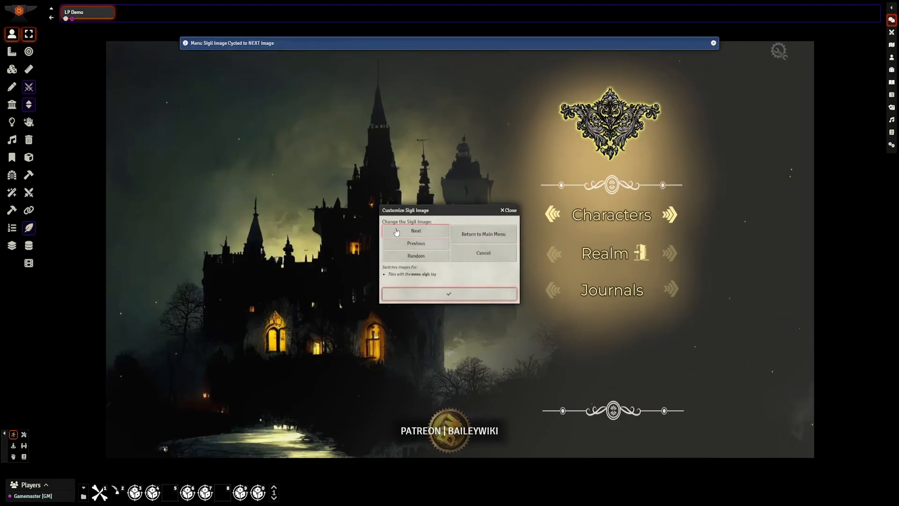
click(415, 231)
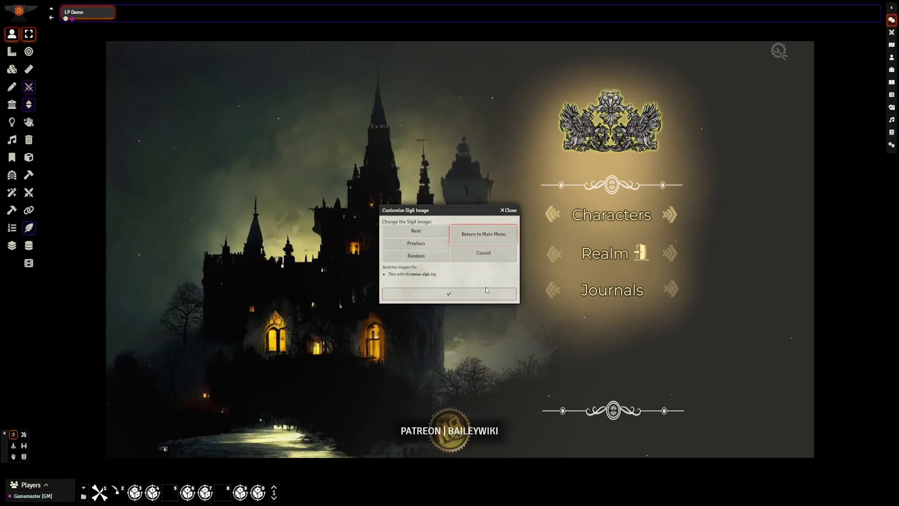
click(482, 253)
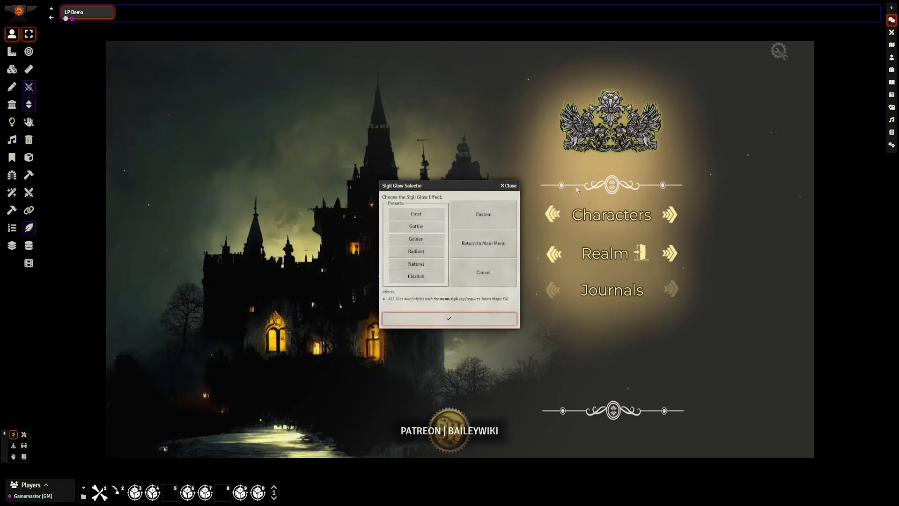
- Apply a red glow preset to the winged crest sigil, then choose the help option
click(415, 276)
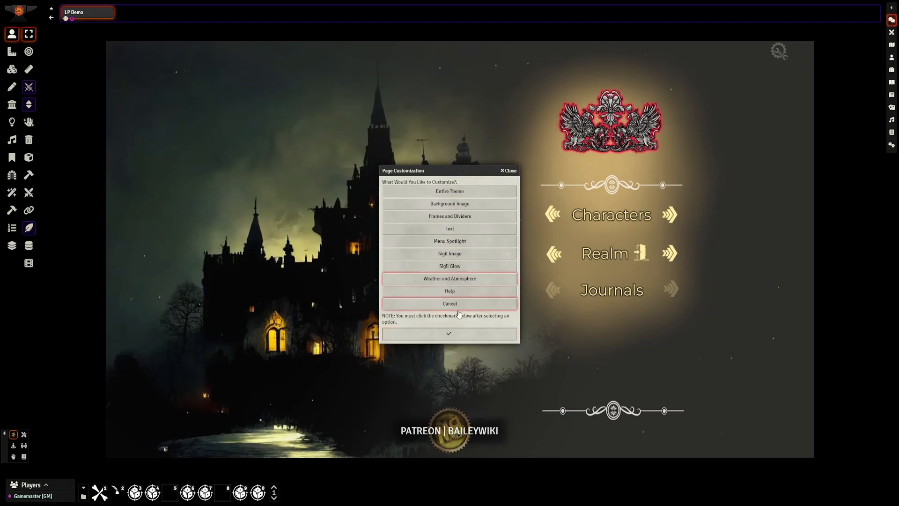
click(449, 278)
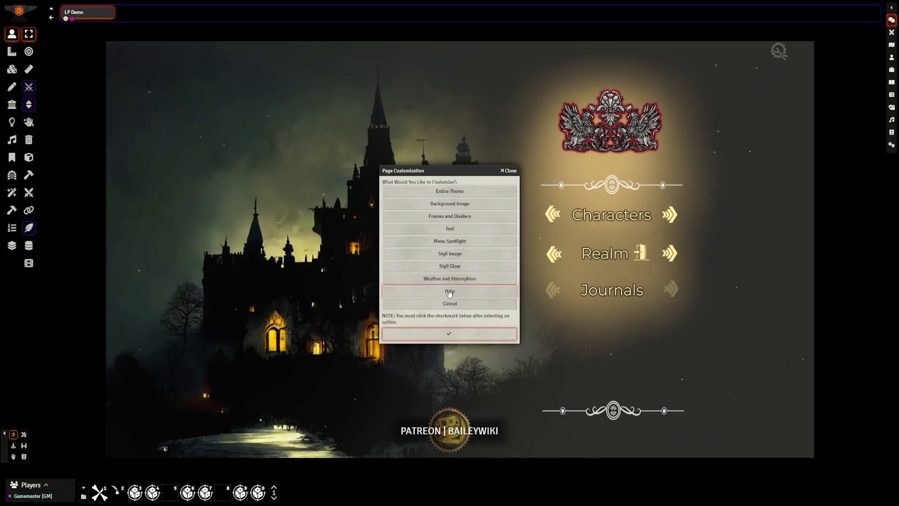
click(449, 291)
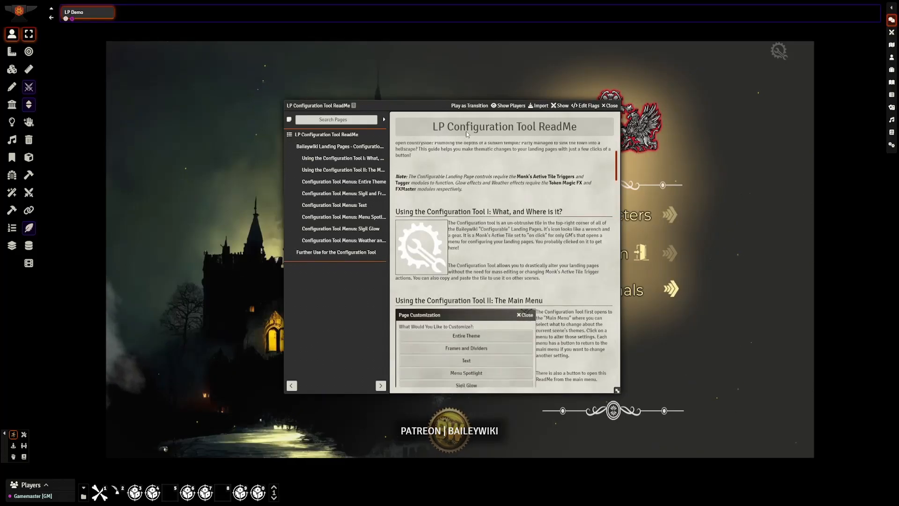
- Close the LP Configuration Tool ReadMe to reveal the restyled castle landing page
click(610, 106)
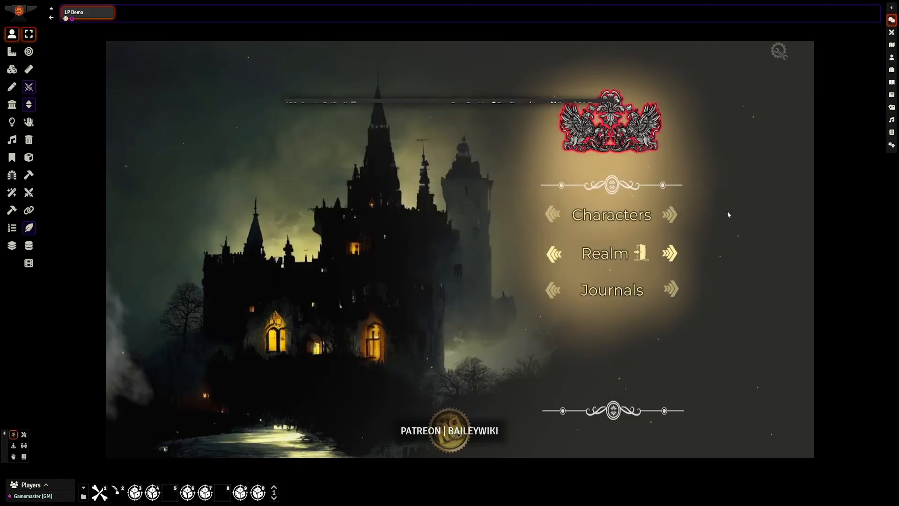